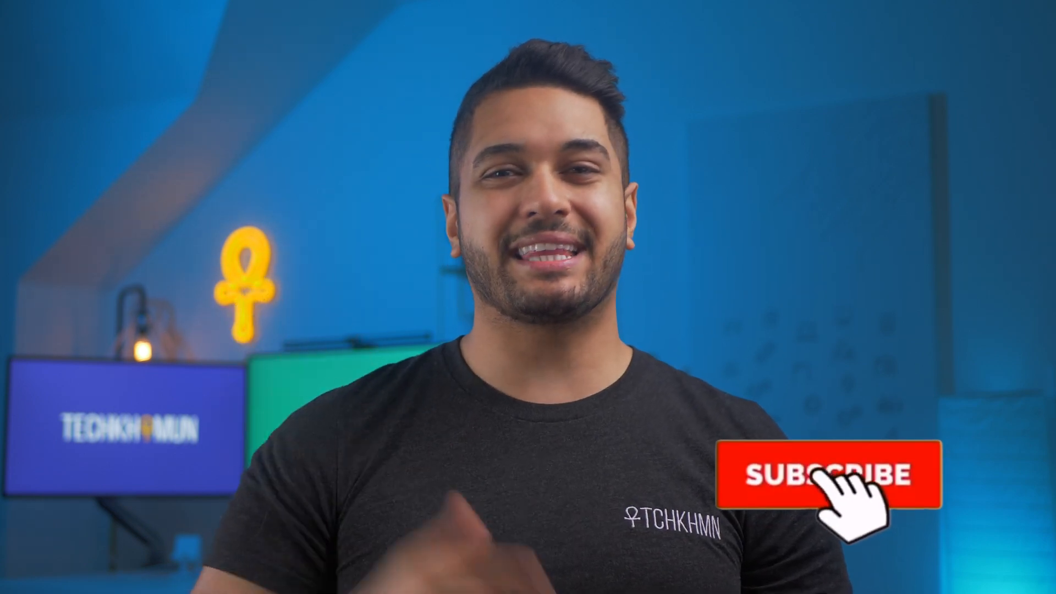
click(825, 473)
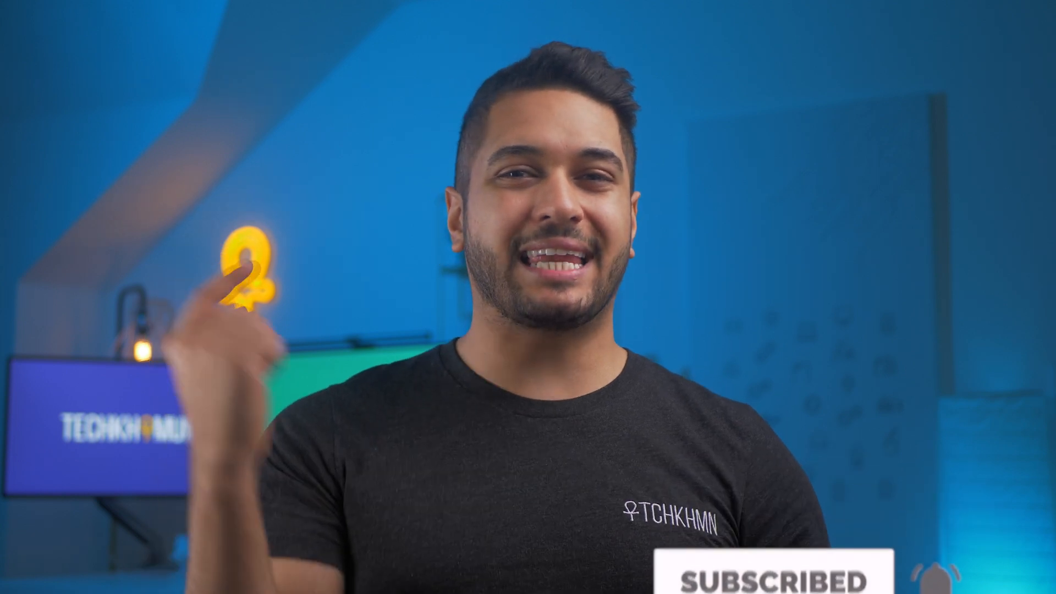